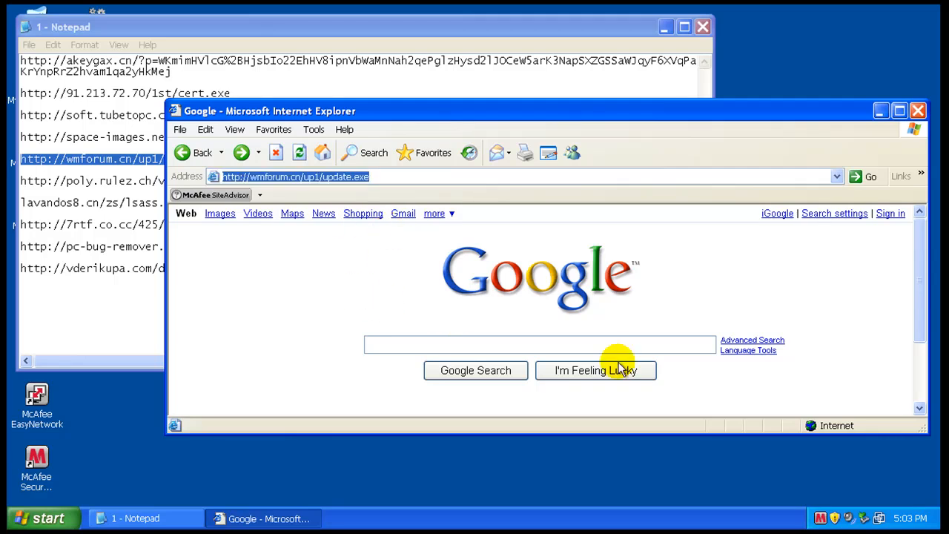
mouse_move(821, 467)
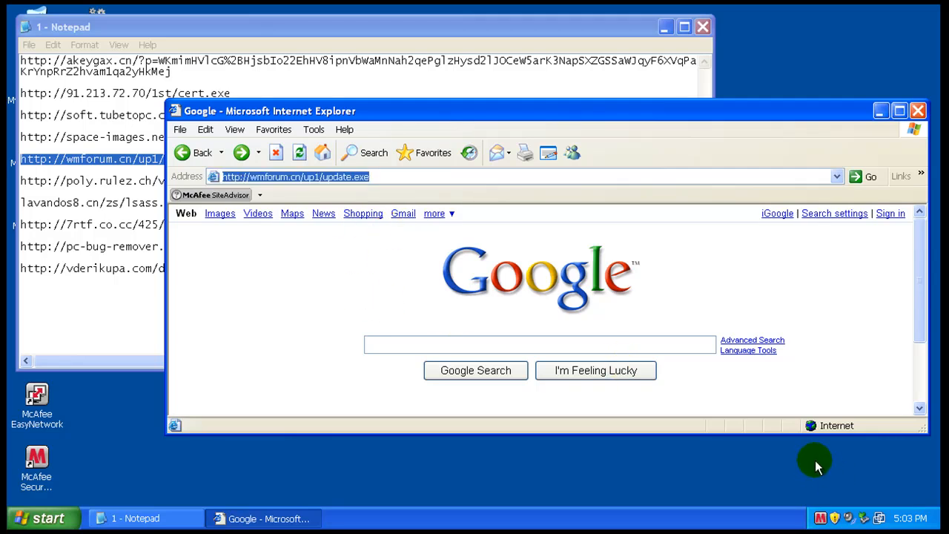
mouse_move(421, 291)
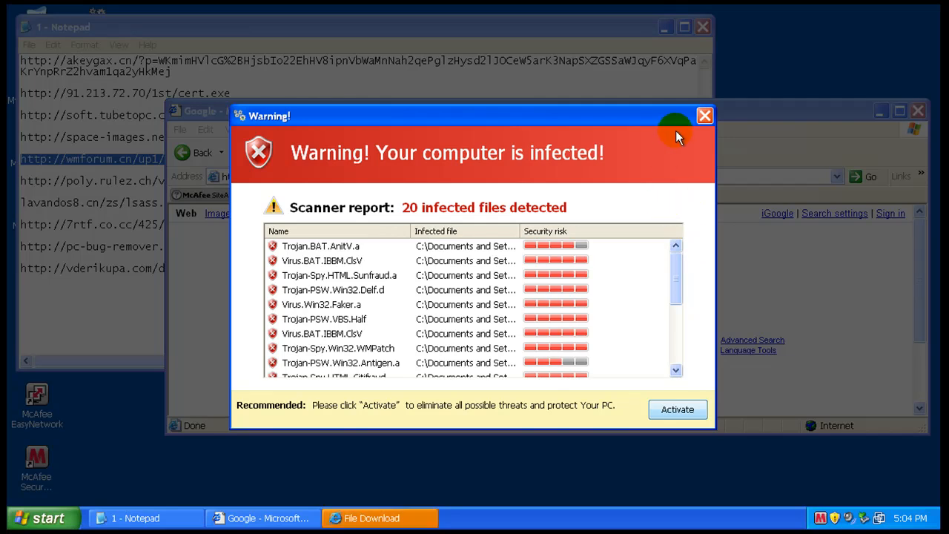
mouse_move(702, 115)
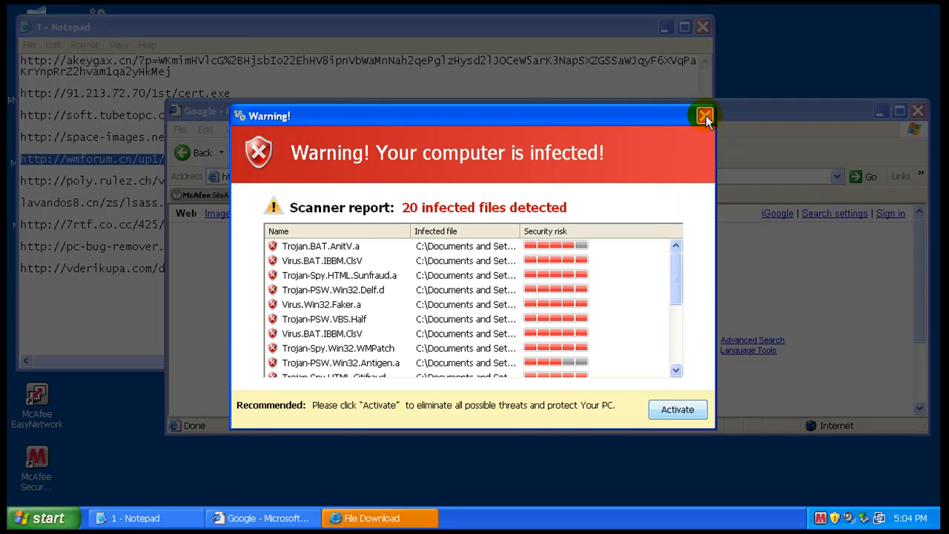
Step: Dismiss the fake 'computer is infected' and 'Trojan Found!' popups while allowing update.exe to run
click(703, 115)
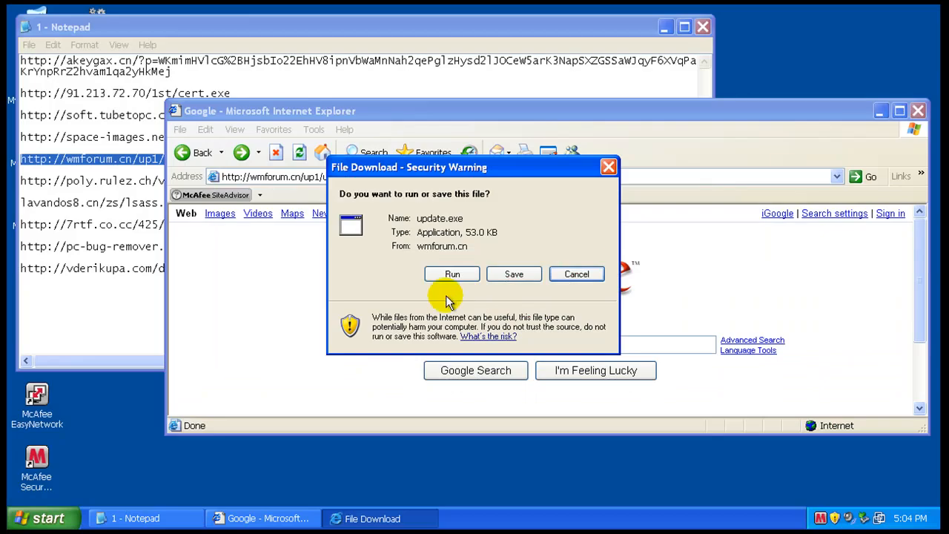
click(451, 273)
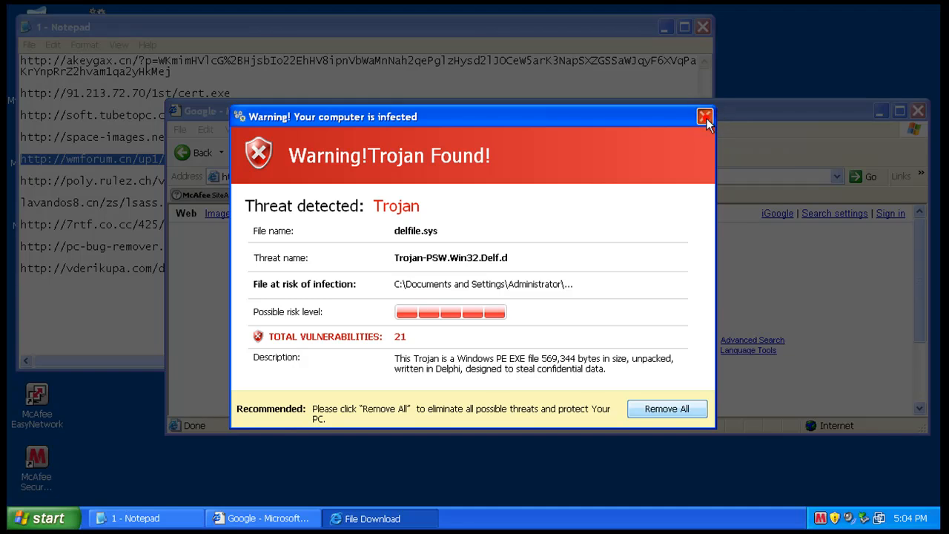
click(700, 118)
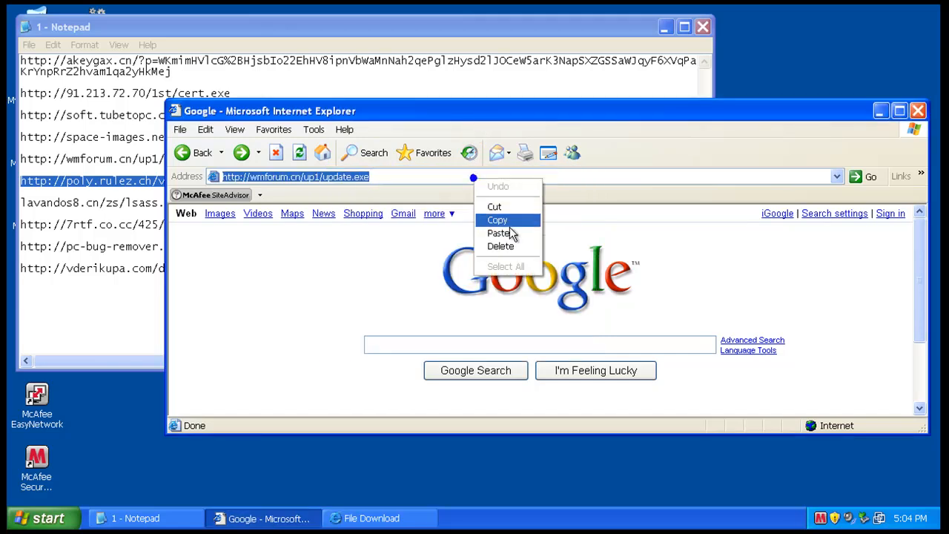
Step: Paste and load the poly.rulez.ch vxml.exe and lavandos8.cn lsass.exe addresses, starting their downloads
click(495, 233)
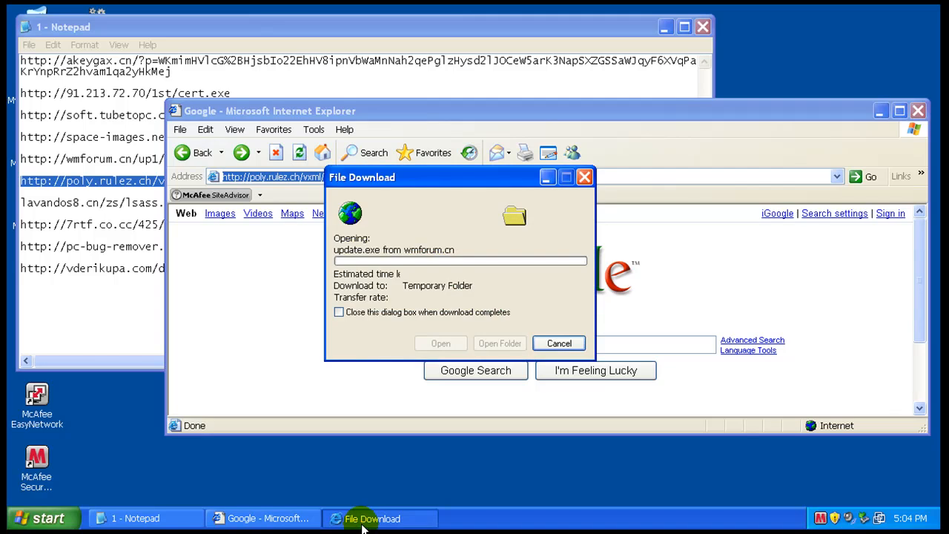
click(557, 344)
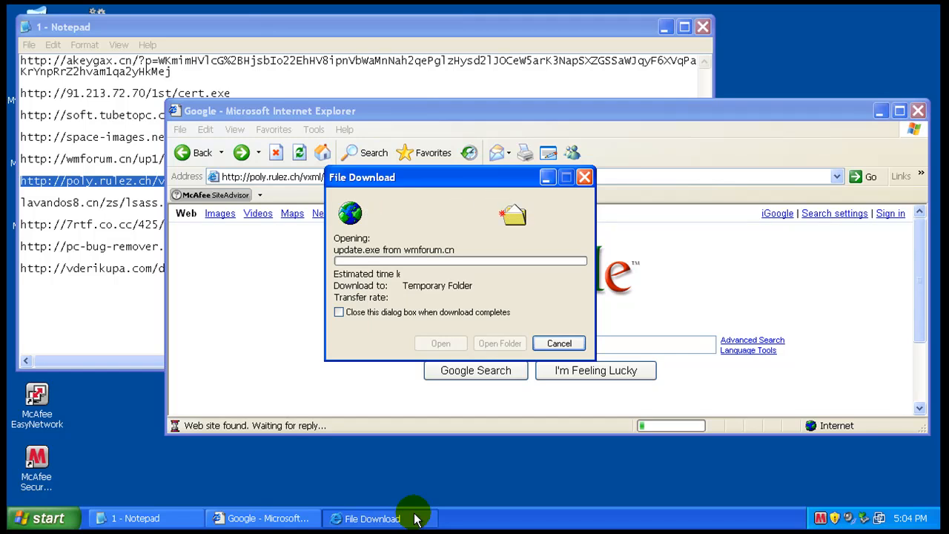
click(557, 344)
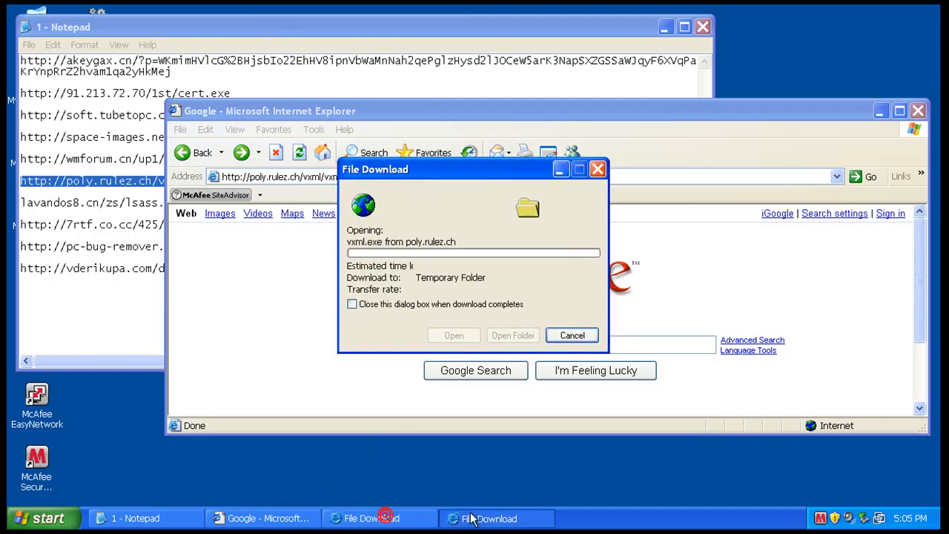
click(379, 518)
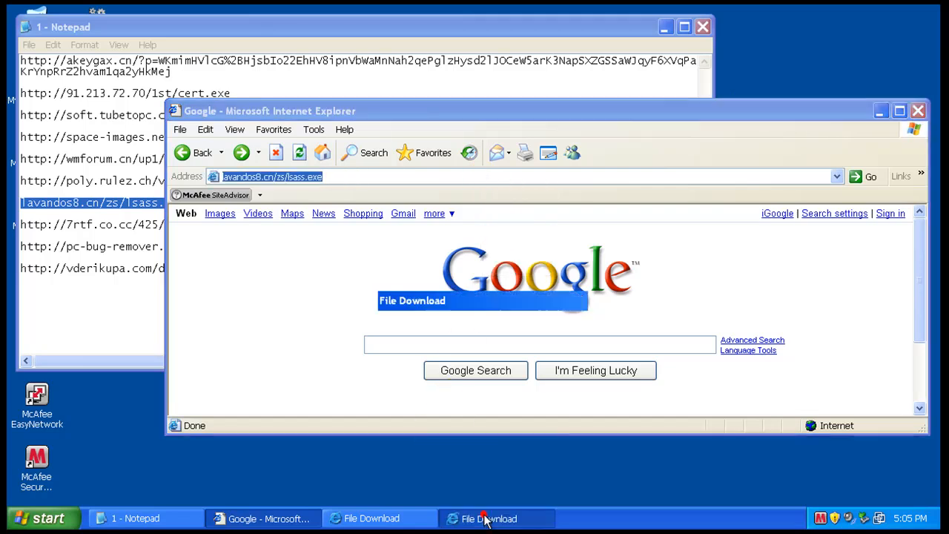
click(371, 518)
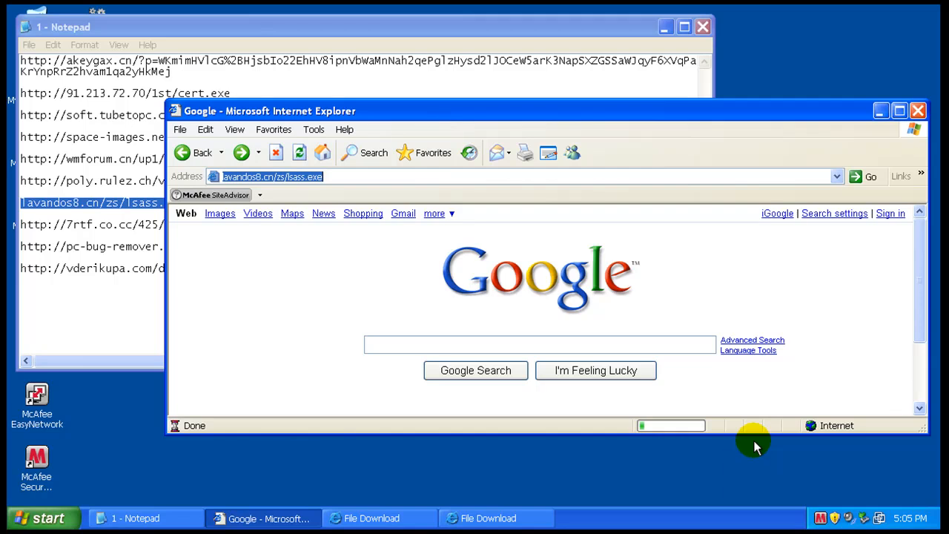
mouse_move(728, 479)
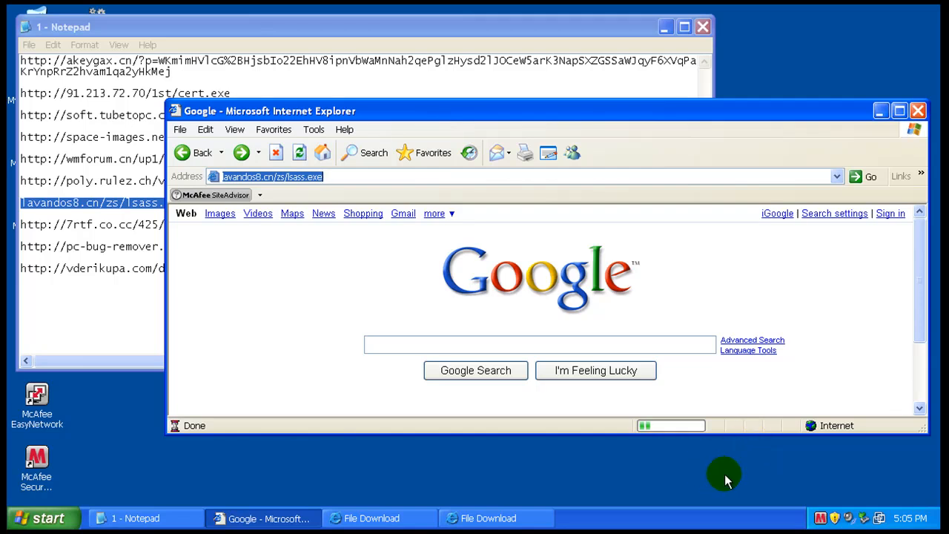
mouse_move(783, 494)
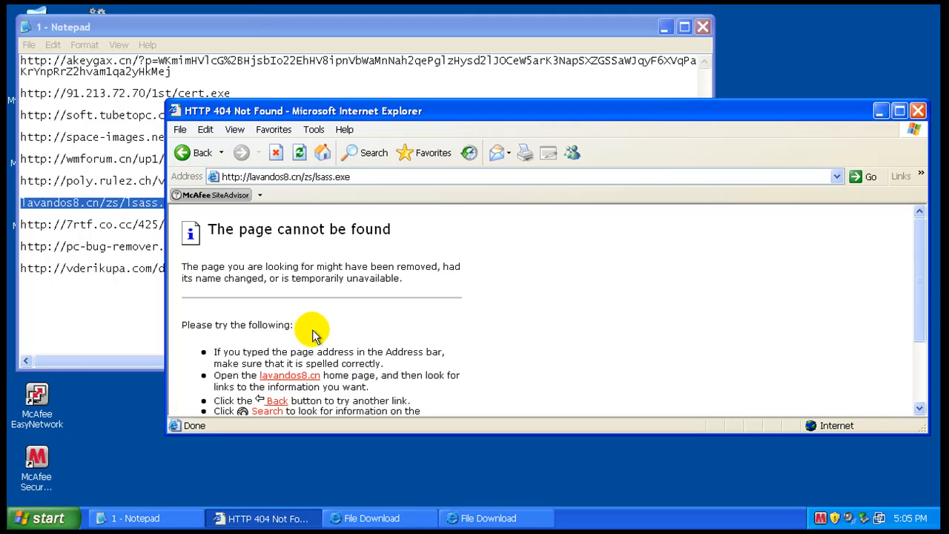
Step: After the lsass.exe 404 error, select the pc-bug-remover address in the Notepad URL notes
right_click(96, 225)
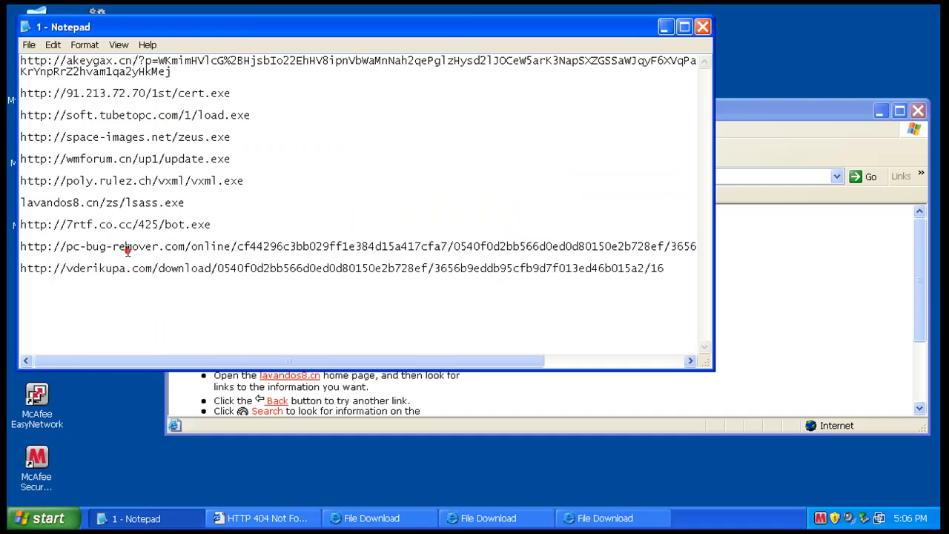
drag(172, 267, 664, 267)
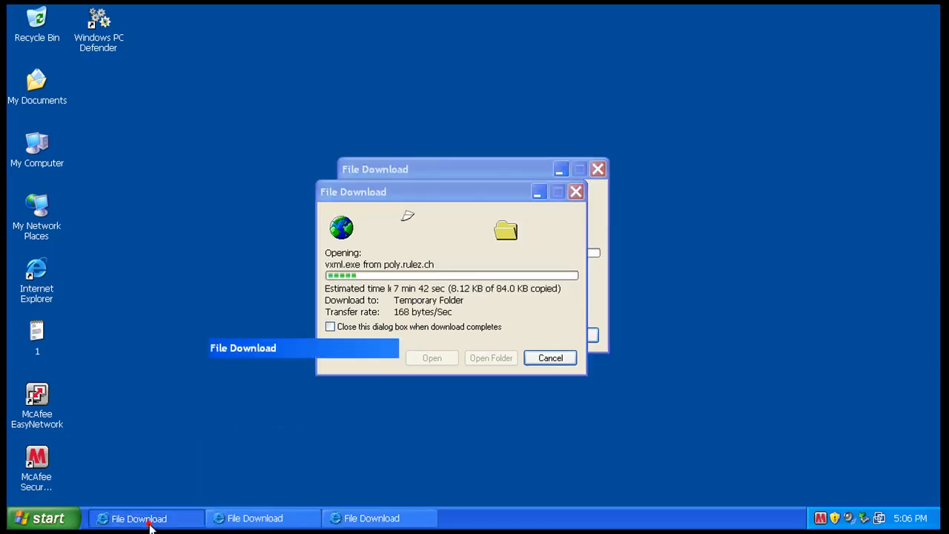
Step: Bring the stalled vxml.exe download window forward and cancel it
click(145, 519)
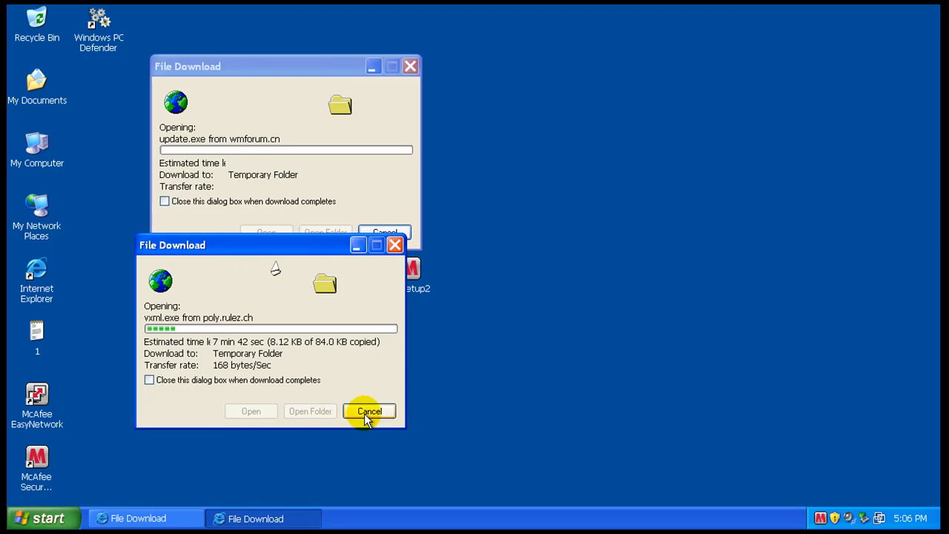
click(370, 410)
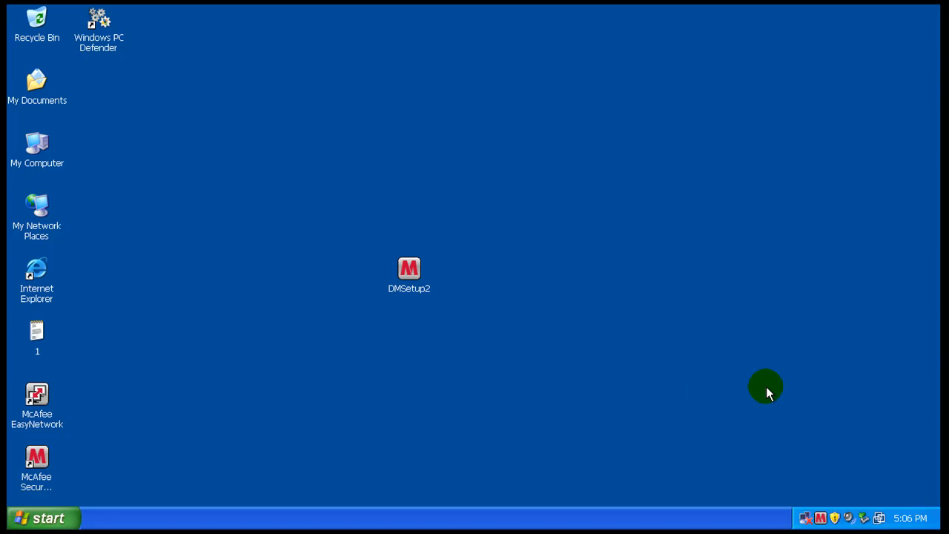
mouse_move(727, 495)
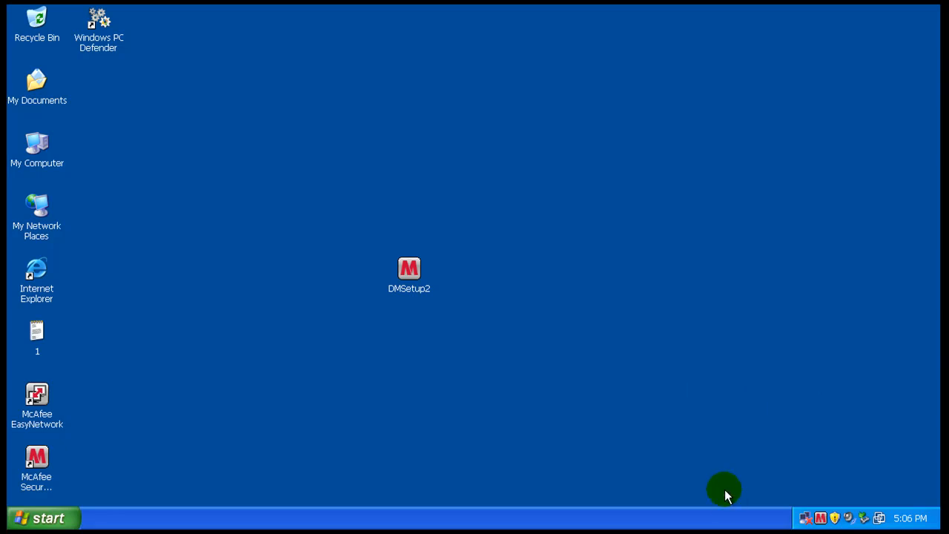
mouse_move(724, 493)
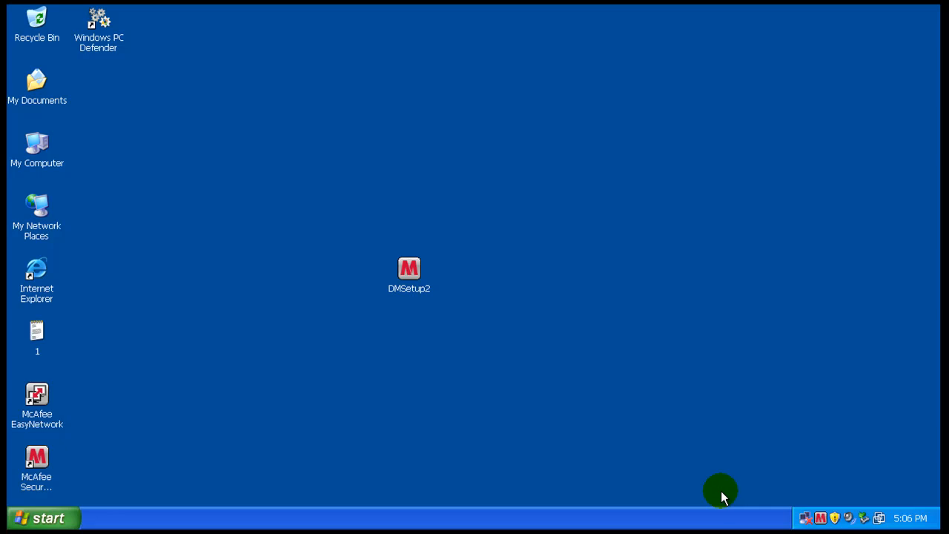
mouse_move(795, 474)
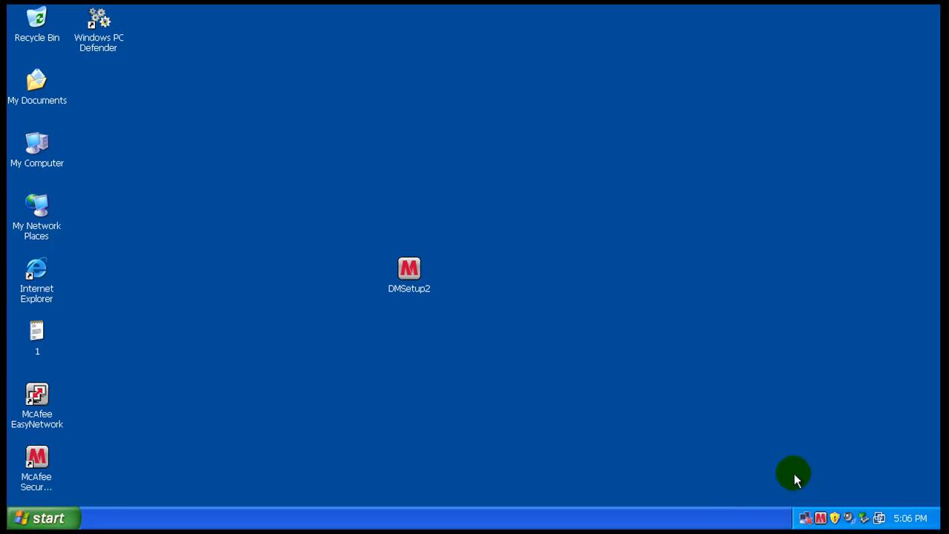
mouse_move(801, 490)
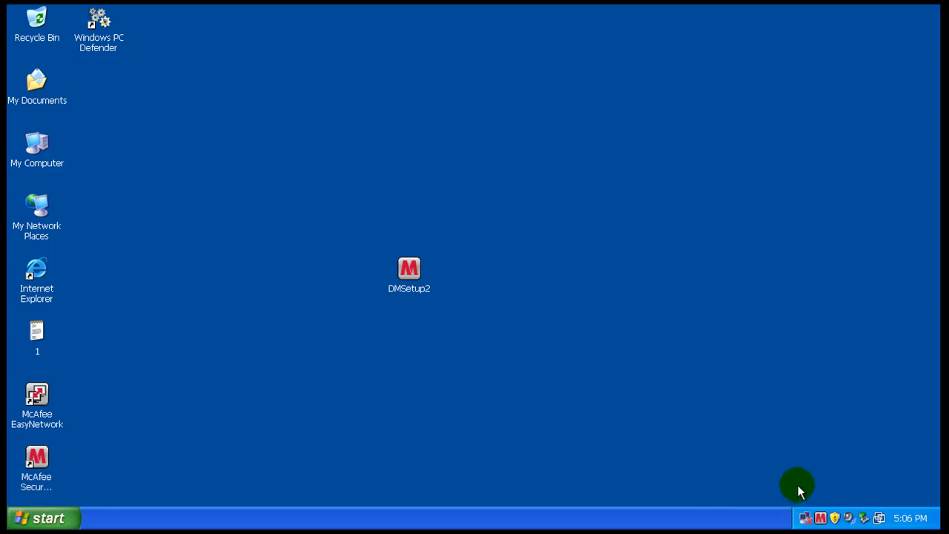
mouse_move(718, 368)
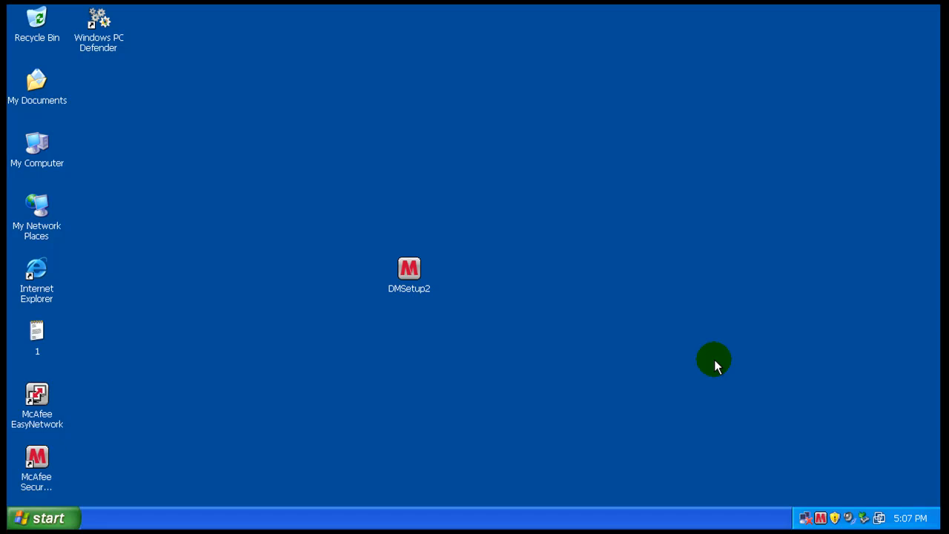